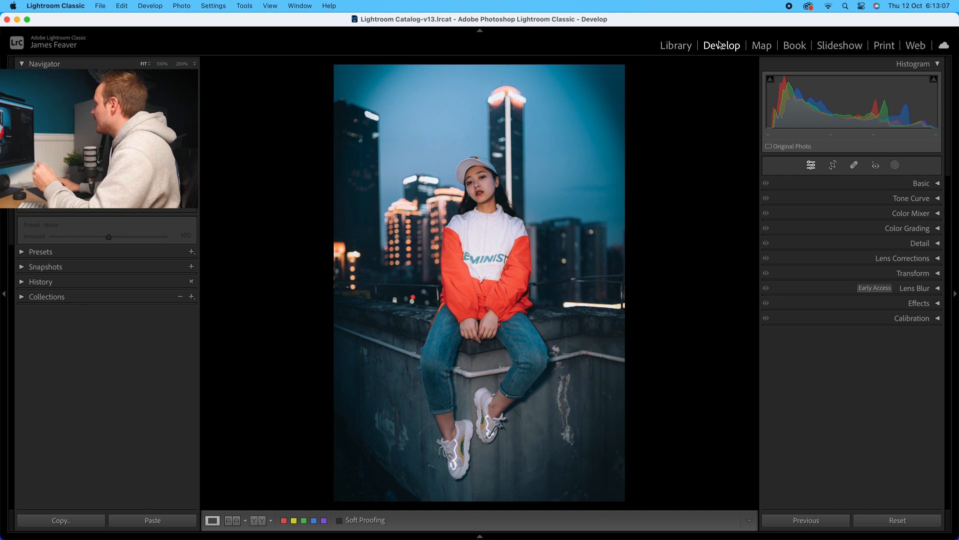
pyautogui.moveTo(746, 52)
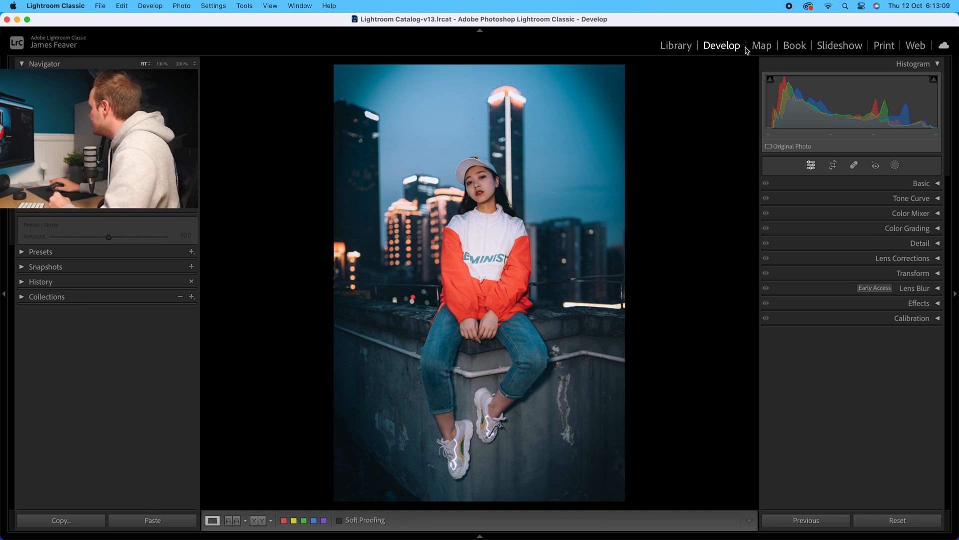
pyautogui.moveTo(885, 320)
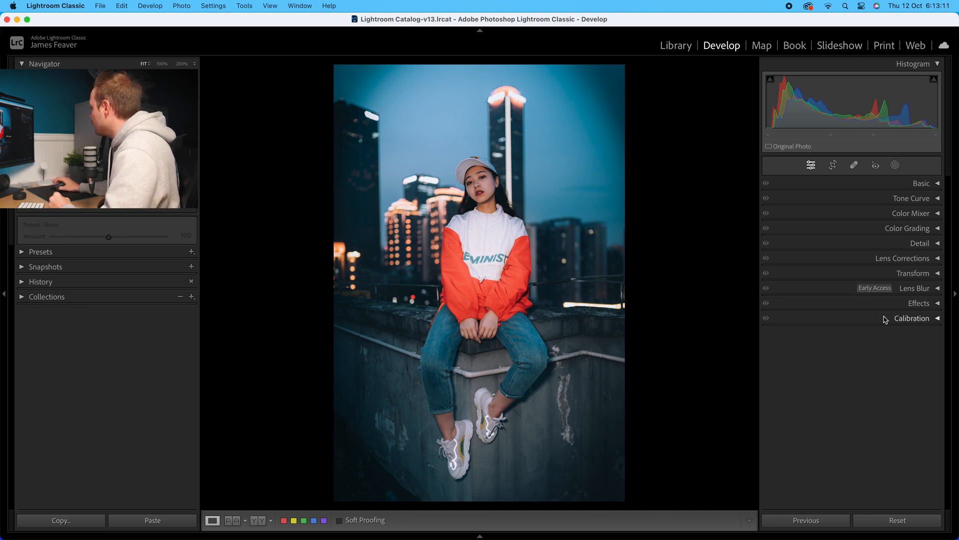
pyautogui.moveTo(890, 293)
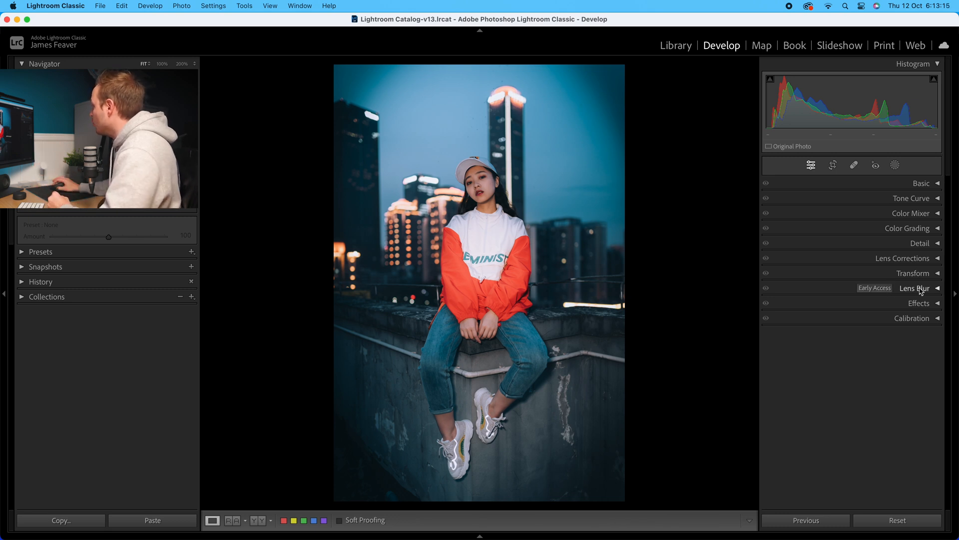
# Step: Expand the Lens Blur panel in the Develop module's right panel for the rooftop portrait
pyautogui.click(914, 288)
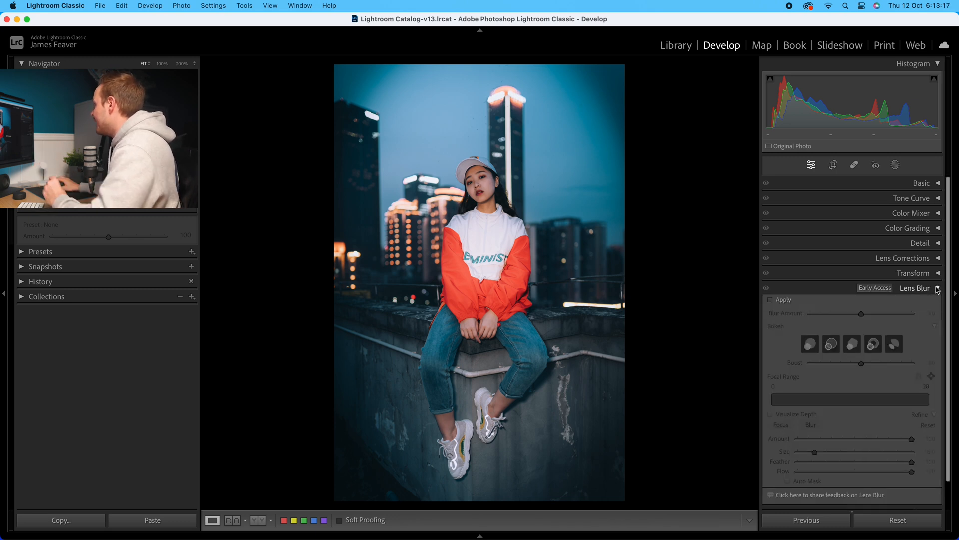